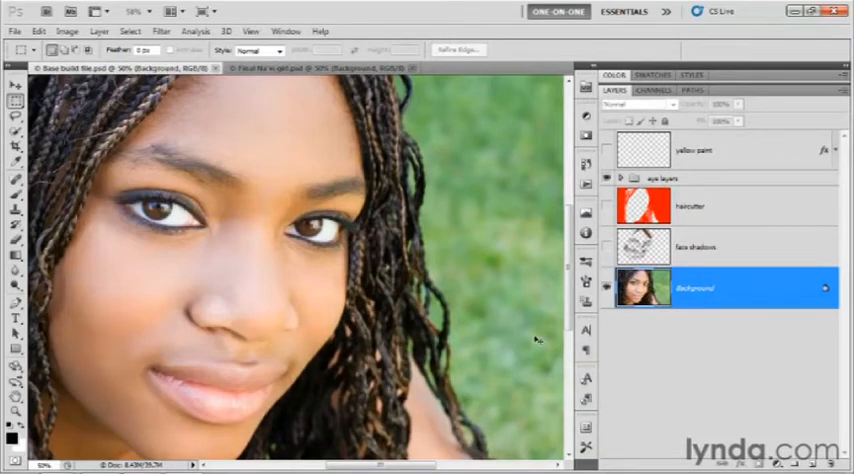
Step: Bring the finished Na'vi composite document to the front instead of the plain portrait
left_click(336, 68)
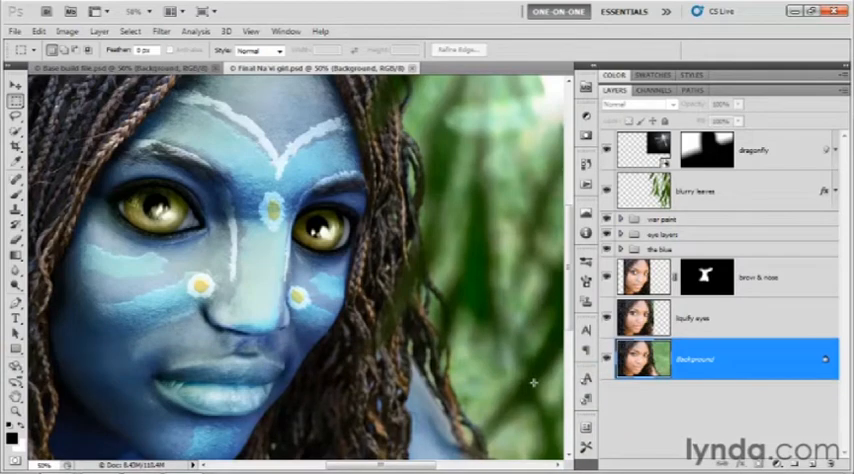
mouse_move(704, 416)
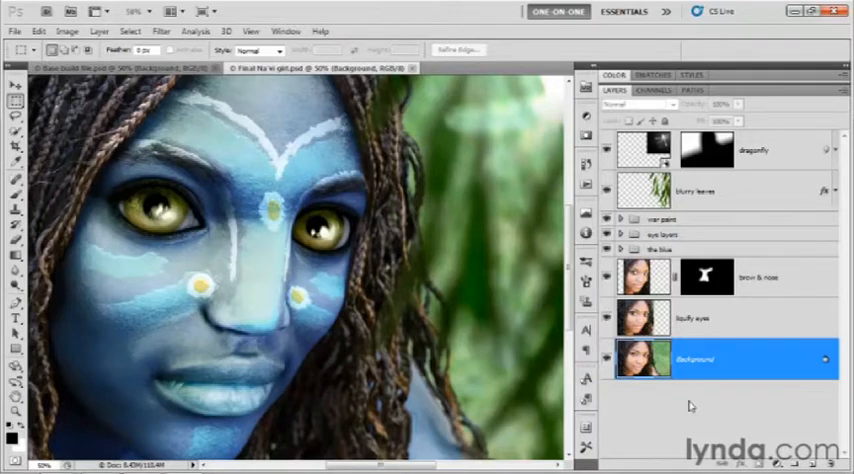
mouse_move(690, 410)
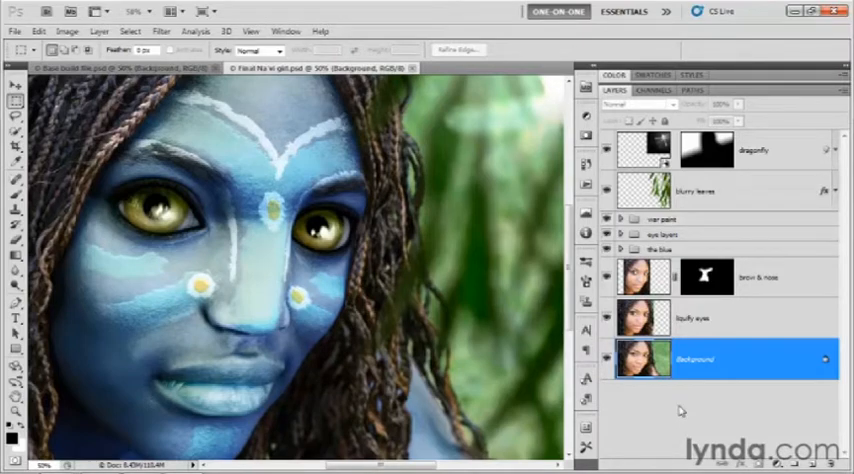
mouse_move(638, 408)
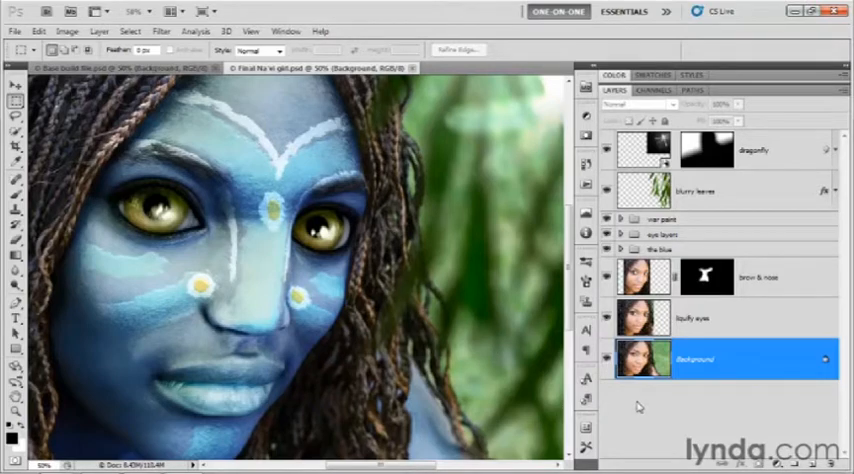
mouse_move(718, 428)
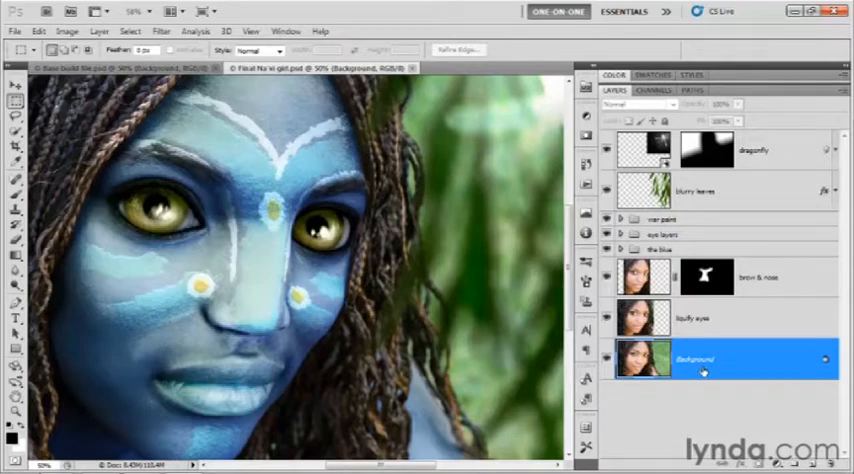
mouse_move(650, 412)
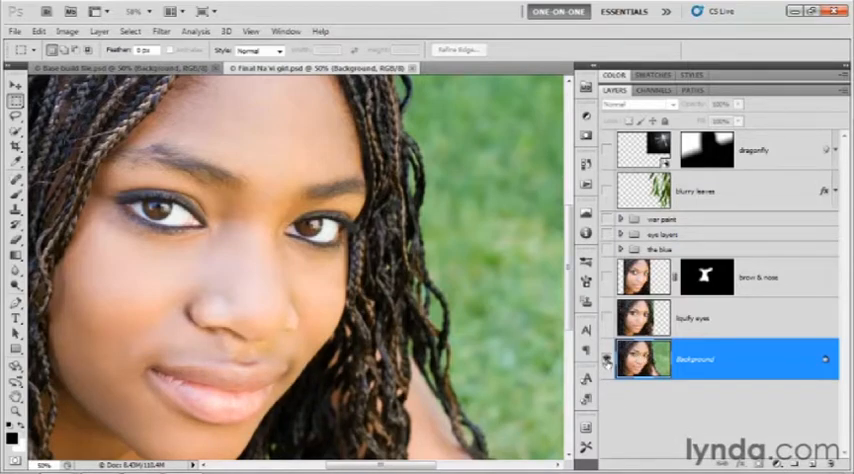
mouse_move(606, 358)
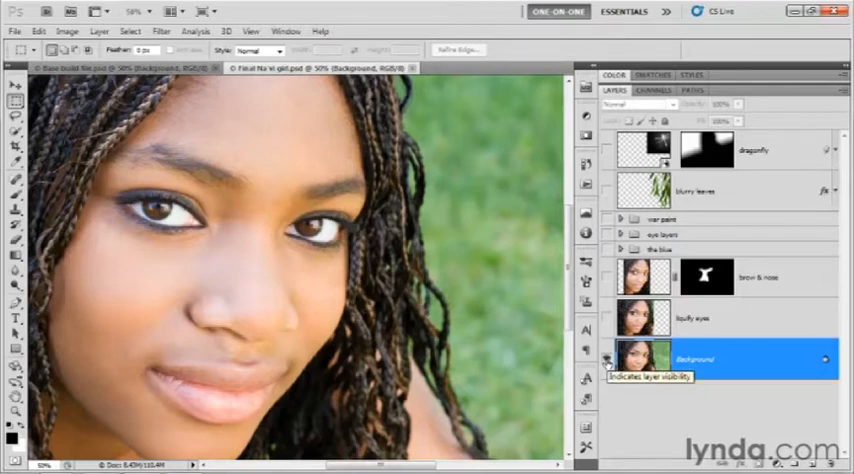
mouse_move(704, 416)
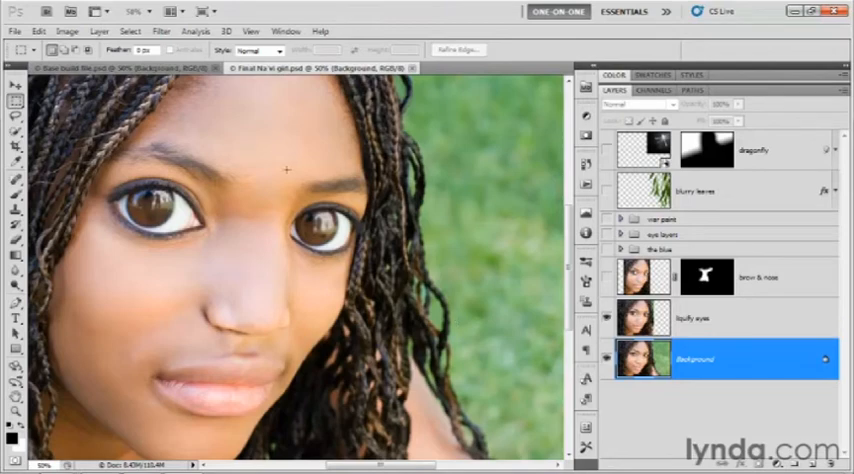
mouse_move(304, 228)
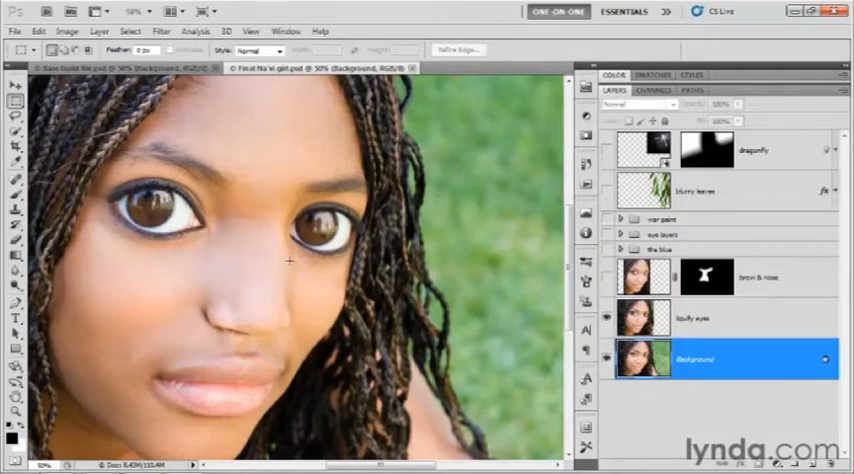
mouse_move(344, 228)
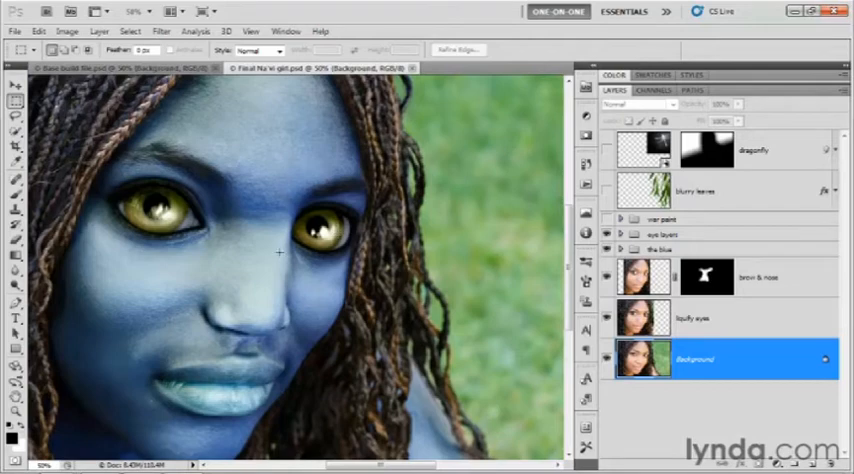
mouse_move(340, 258)
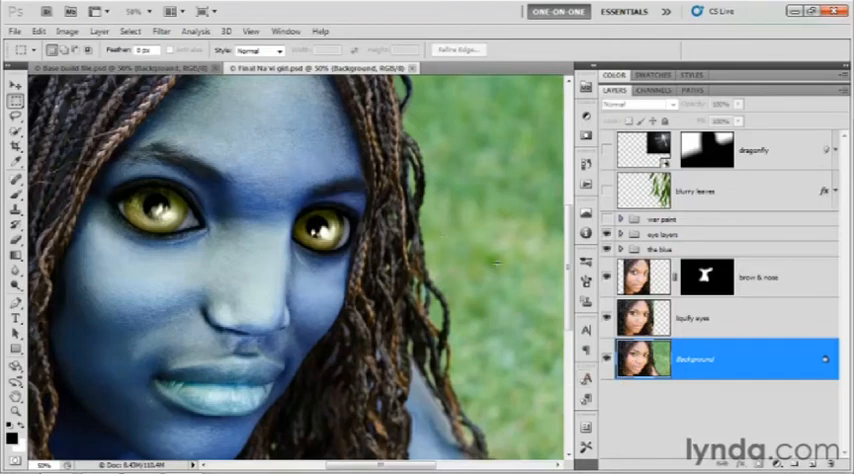
Step: Show the white war paint group again on the blue face
left_click(606, 220)
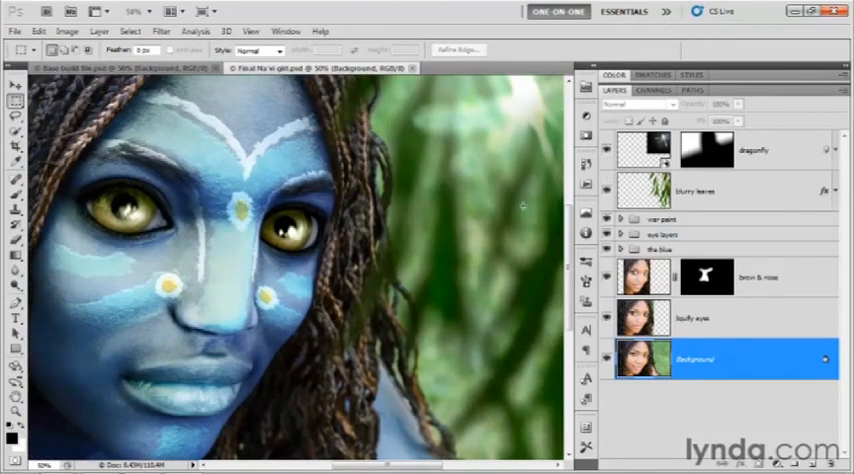
mouse_move(652, 272)
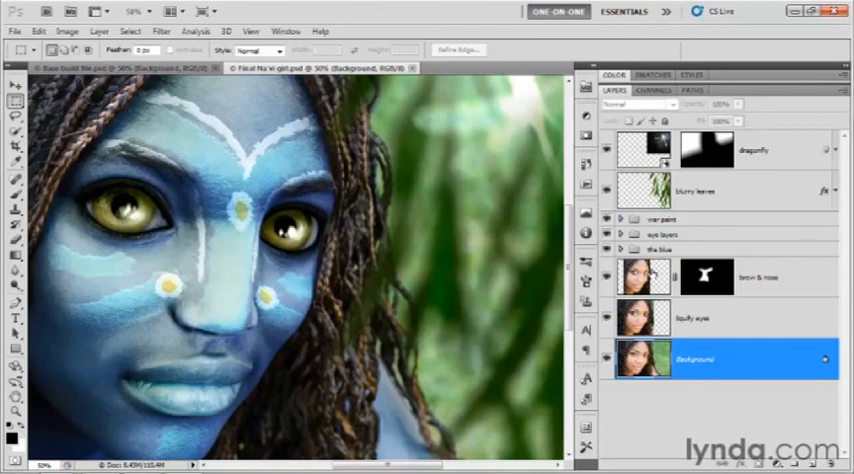
mouse_move(690, 408)
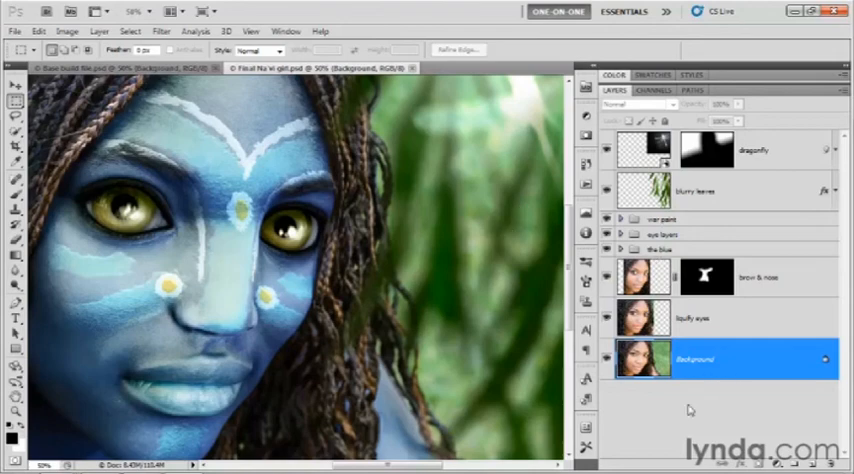
mouse_move(744, 412)
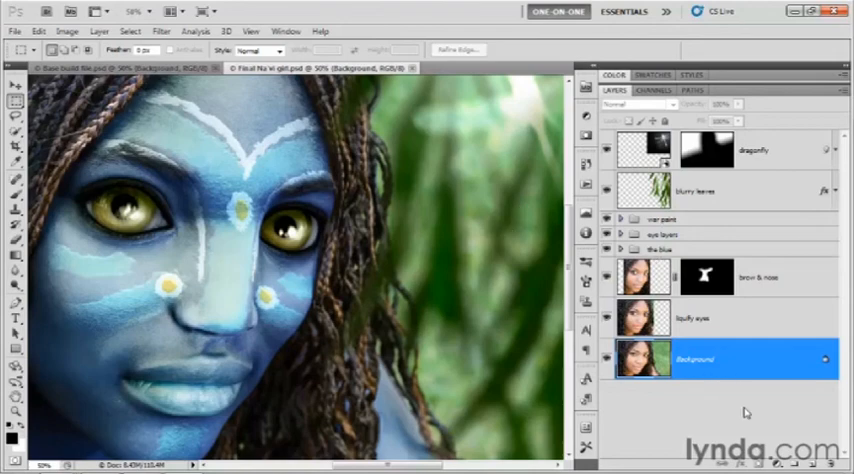